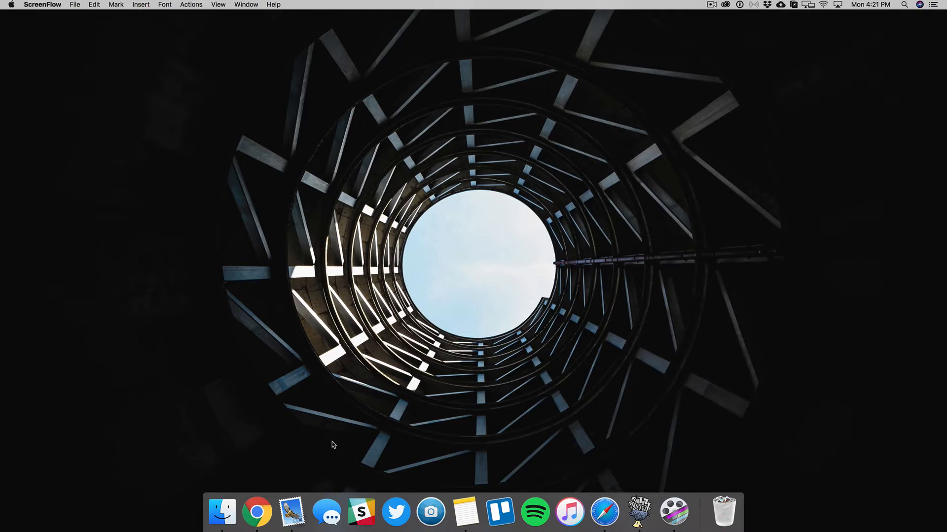
Bring up the AudioJungle homepage with this week's featured royalty-free tracks
{"action": "left_click", "coordinate": [257, 513]}
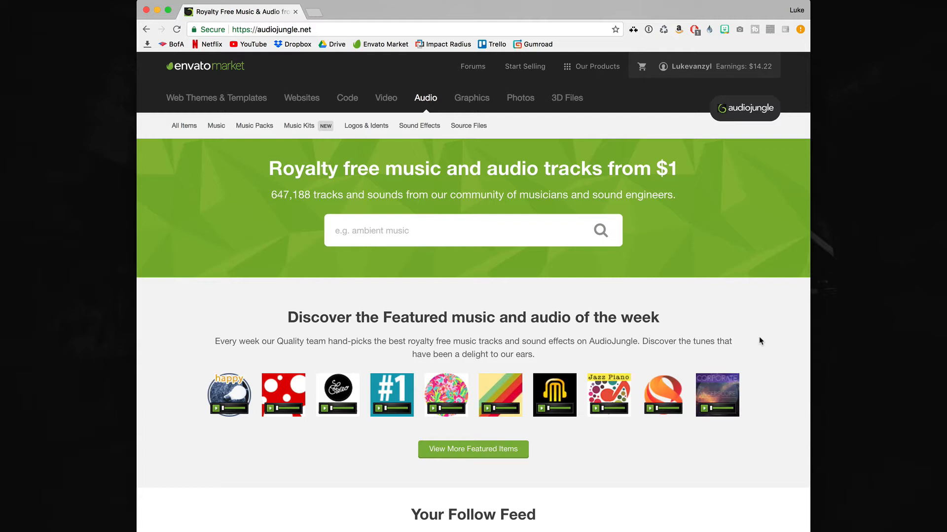
{"action": "mouse_move", "coordinate": [287, 211]}
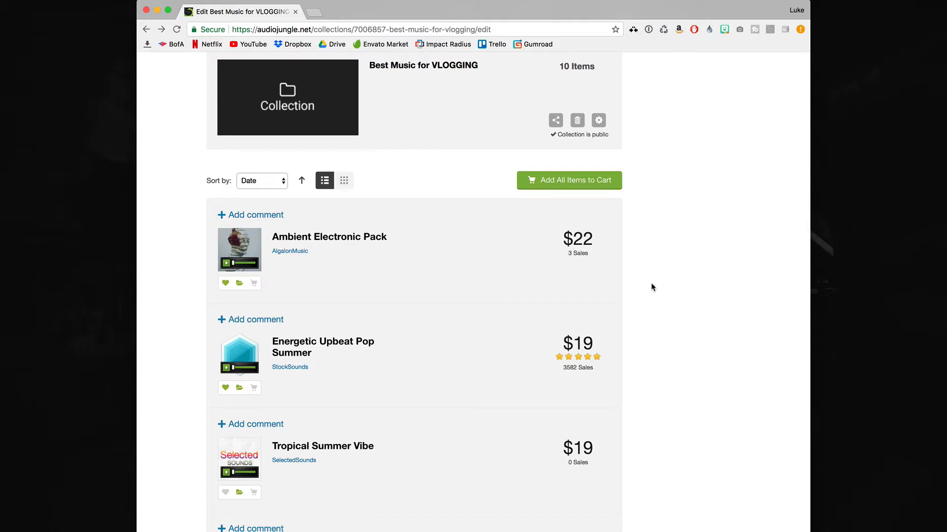
Look through all ten collection tracks, including Jumpy Hip Hop and Positive Vlog Hip-Hop, and return to the top
{"action": "scroll", "scroll_direction": "down", "scroll_amount": 3}
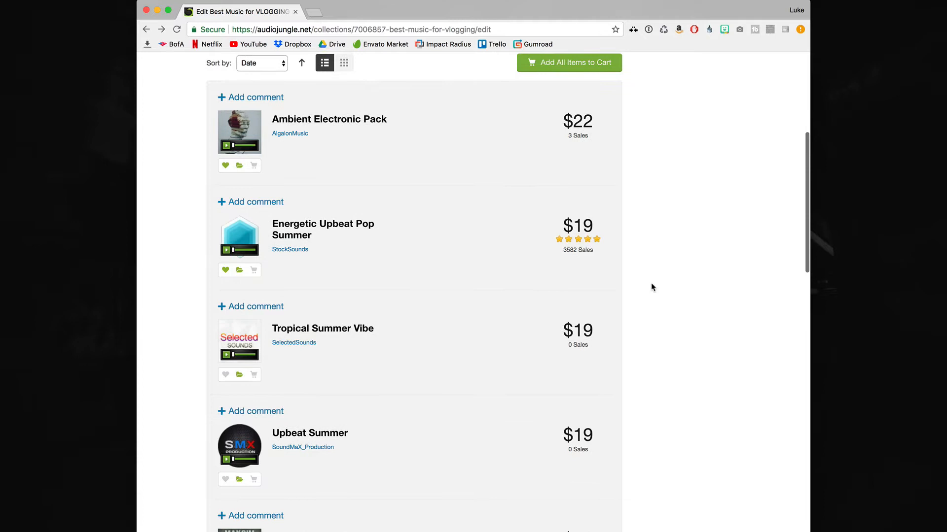
{"action": "scroll", "scroll_direction": "down", "scroll_amount": 3}
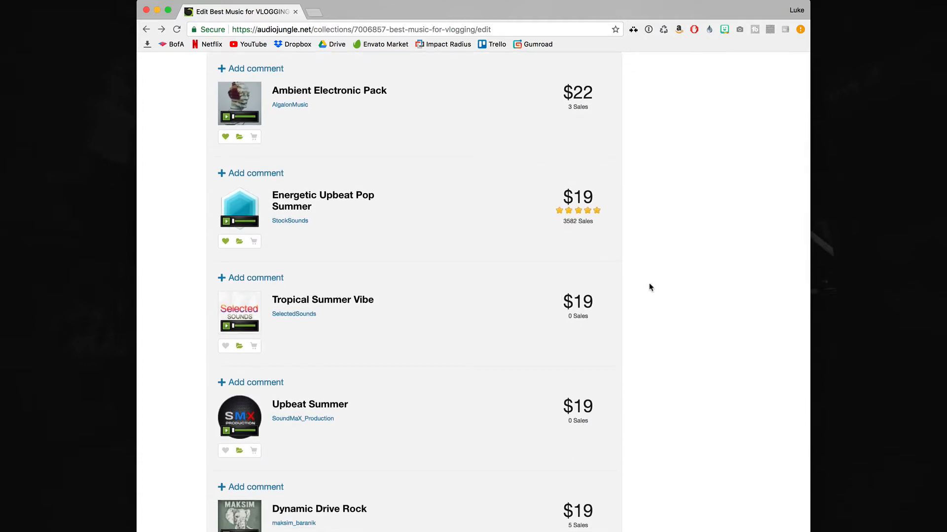
{"action": "mouse_move", "coordinate": [317, 128]}
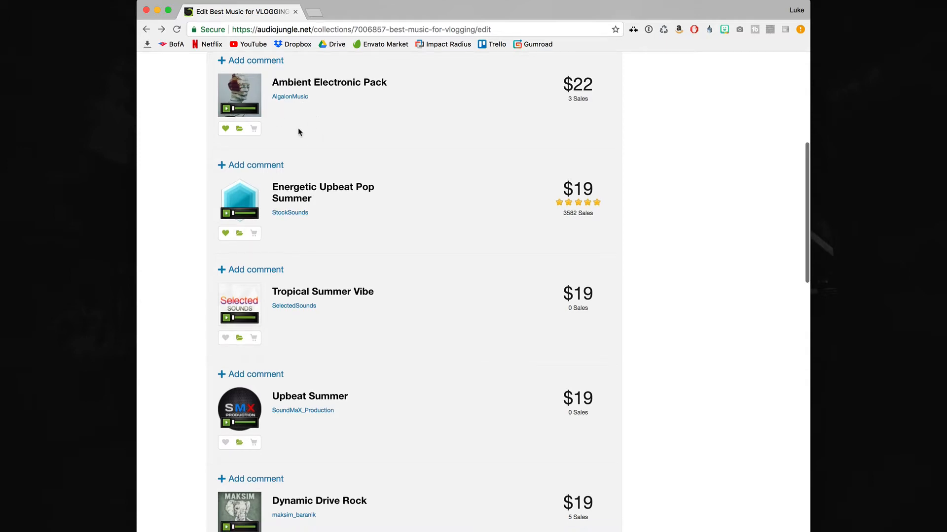
{"action": "scroll", "scroll_direction": "down", "scroll_amount": 3}
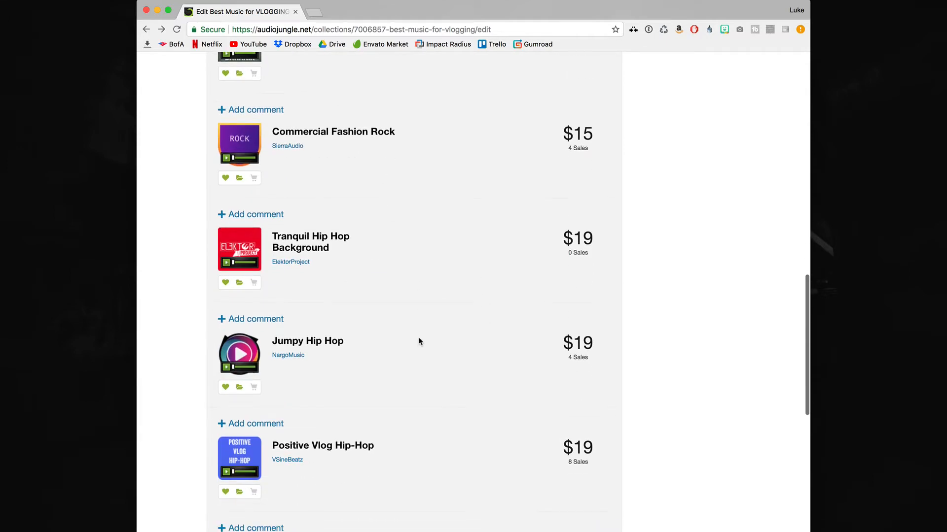
{"action": "scroll", "scroll_direction": "down", "scroll_amount": 3}
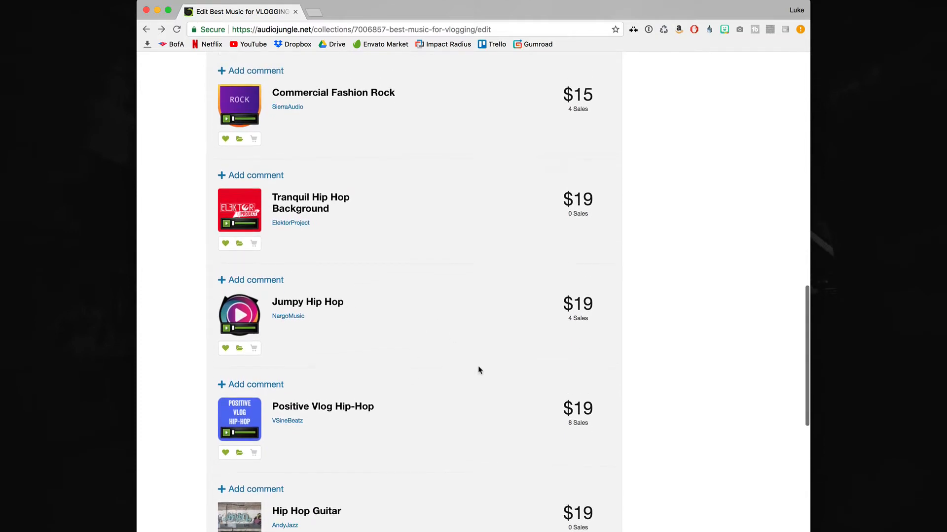
{"action": "scroll", "scroll_direction": "up", "scroll_amount": 3}
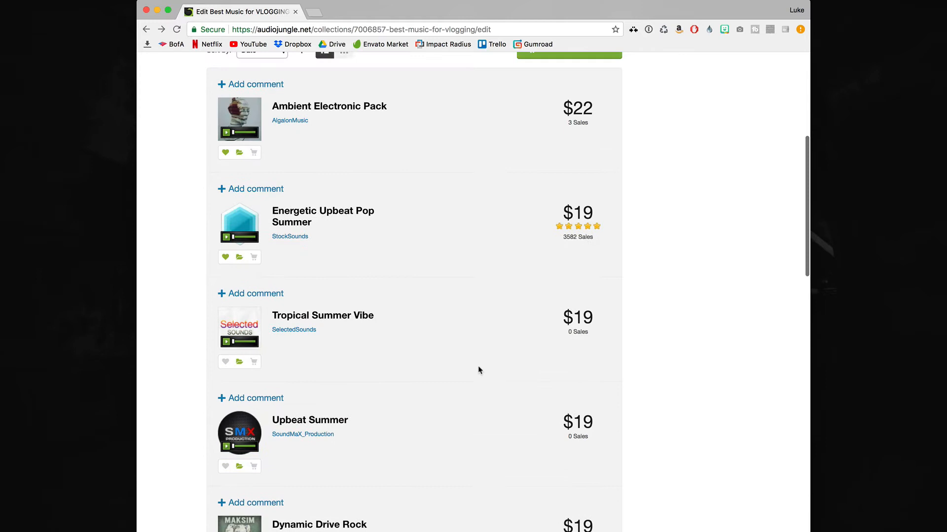
{"action": "scroll", "scroll_direction": "up", "scroll_amount": 3}
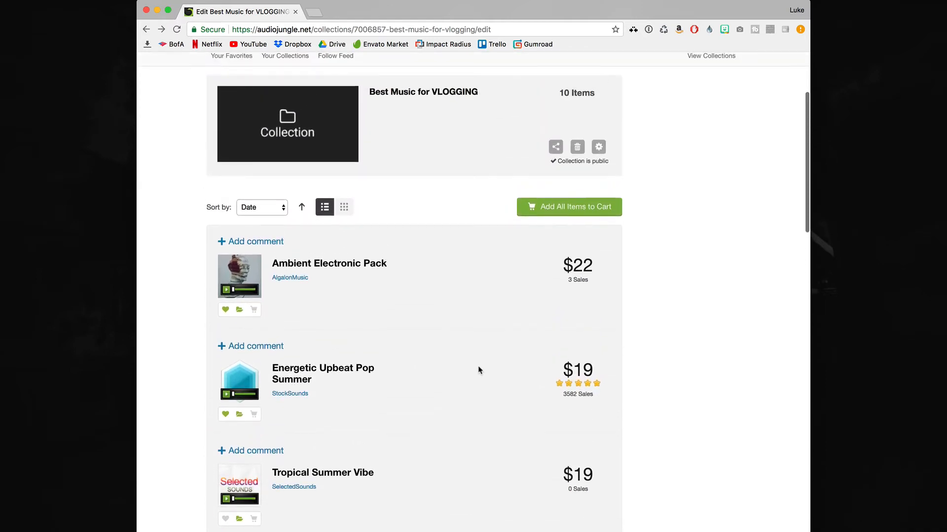
{"action": "scroll", "scroll_direction": "down", "scroll_amount": 3}
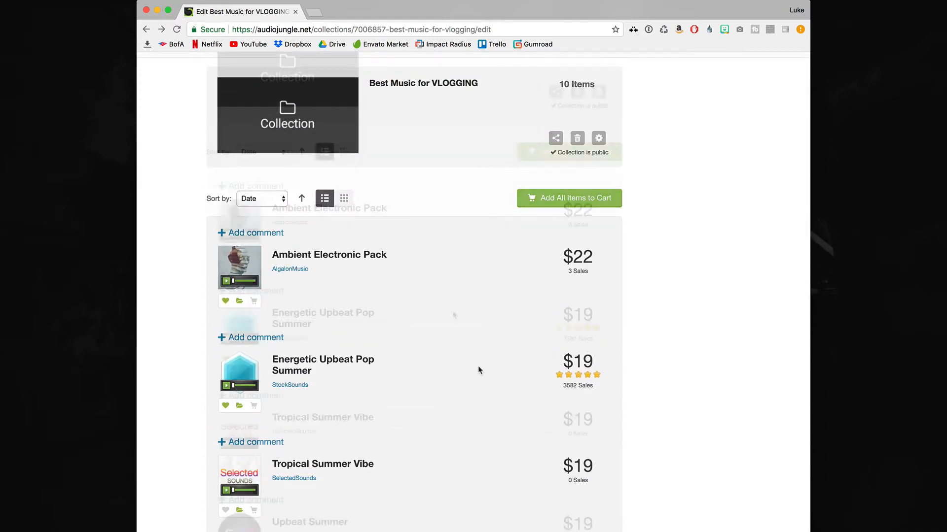
{"action": "scroll", "scroll_direction": "up", "scroll_amount": 3}
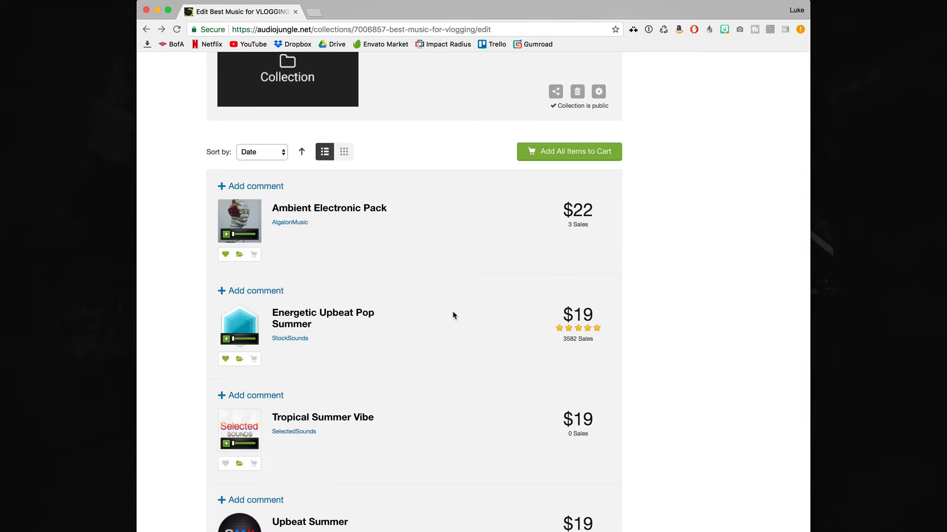
Review the Energetic Upbeat Pop Summer item page: description, versions, specs and tags
{"action": "left_click", "coordinate": [322, 318]}
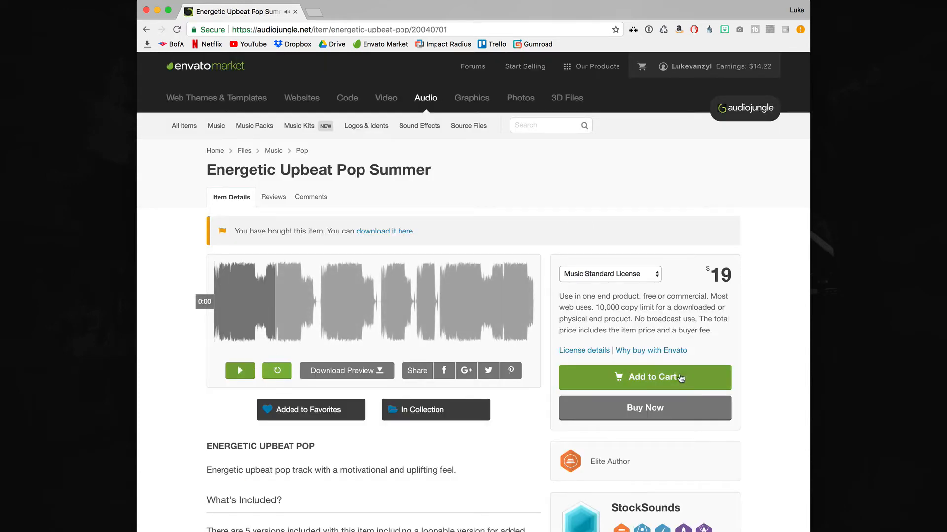
{"action": "scroll", "scroll_direction": "down", "scroll_amount": 3}
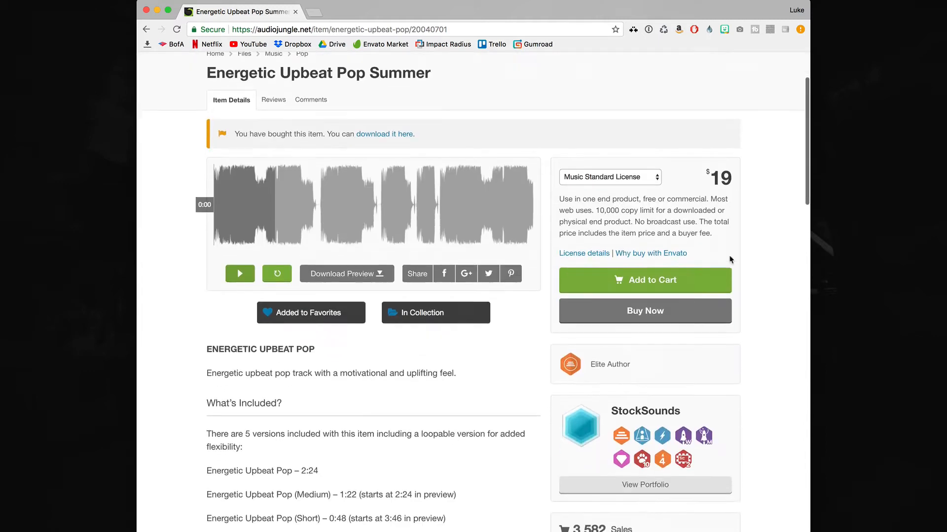
{"action": "scroll", "scroll_direction": "down", "scroll_amount": 3}
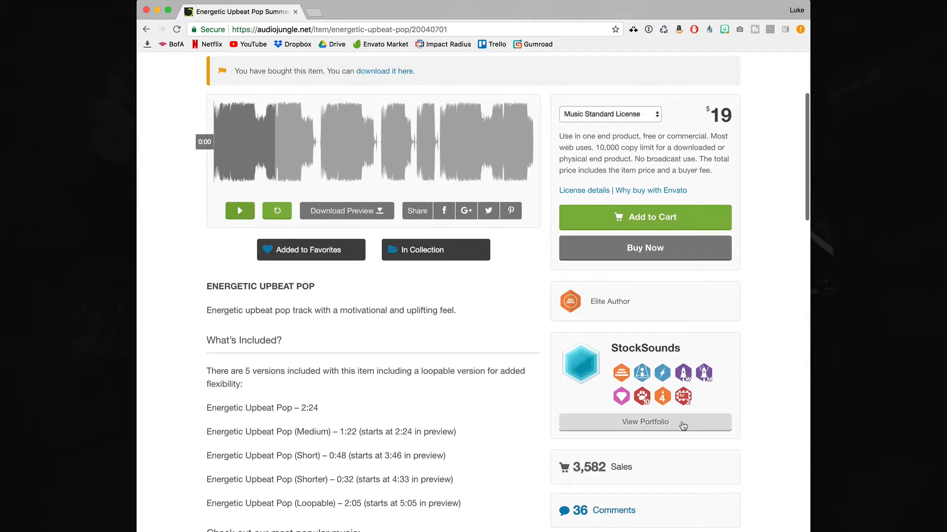
{"action": "scroll", "scroll_direction": "down", "scroll_amount": 3}
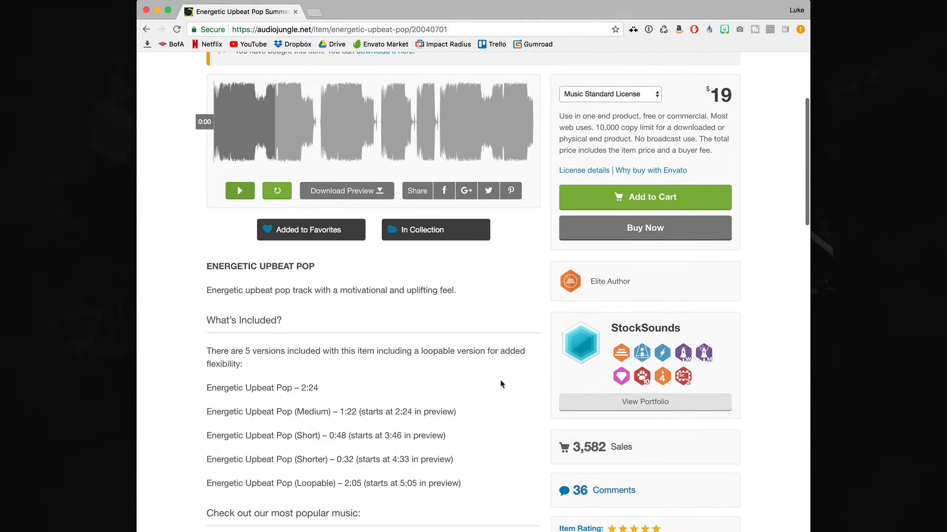
{"action": "scroll", "scroll_direction": "down", "scroll_amount": 3}
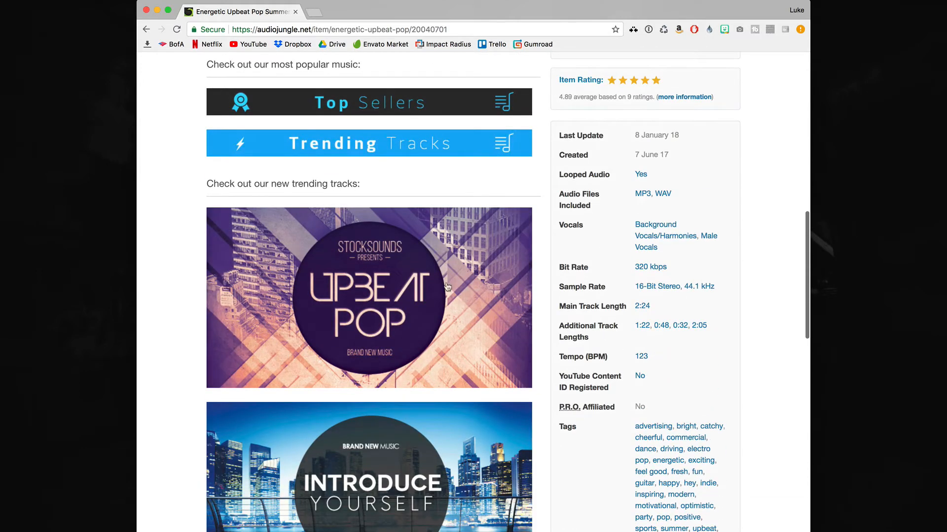
{"action": "scroll", "scroll_direction": "down", "scroll_amount": 3}
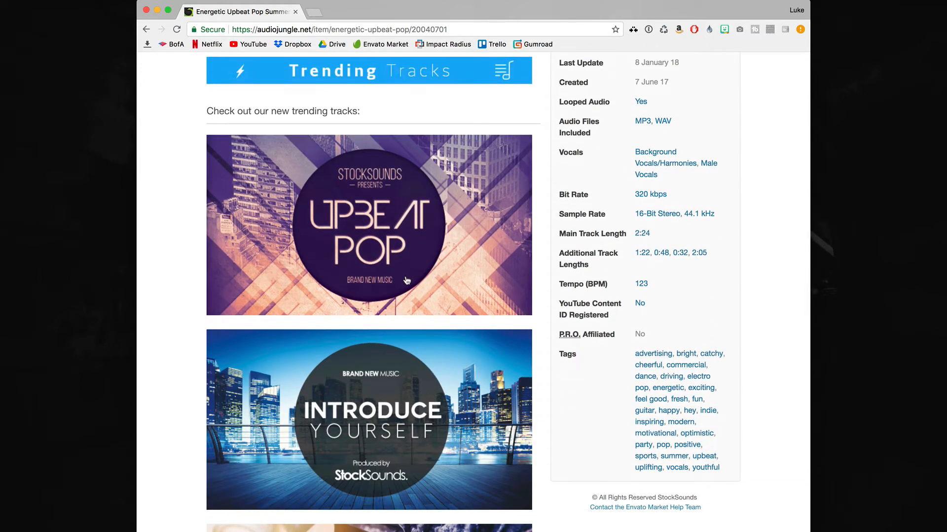
{"action": "scroll", "scroll_direction": "down", "scroll_amount": 3}
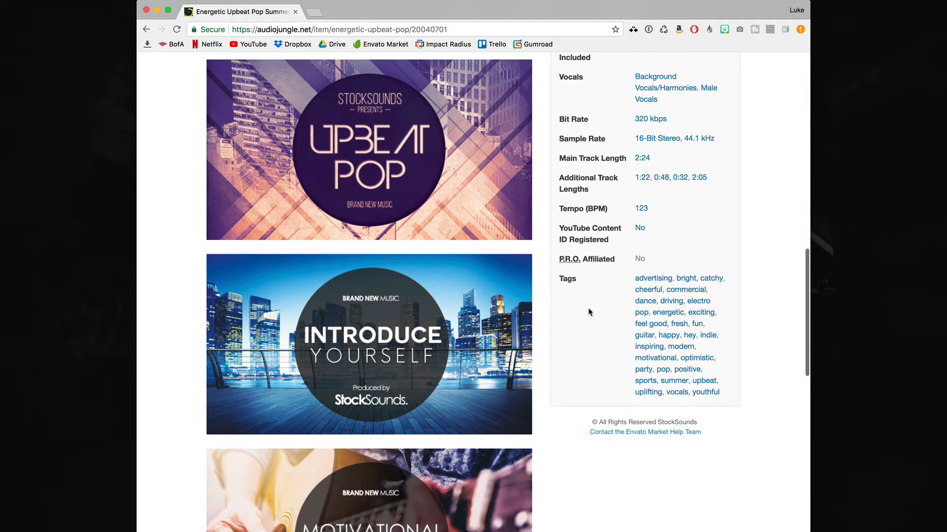
{"action": "mouse_move", "coordinate": [641, 316]}
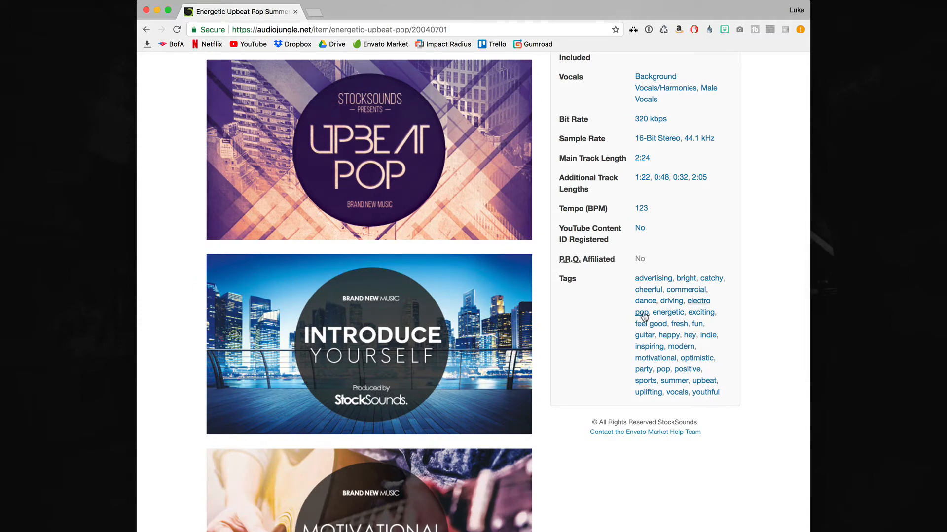
{"action": "mouse_move", "coordinate": [641, 307]}
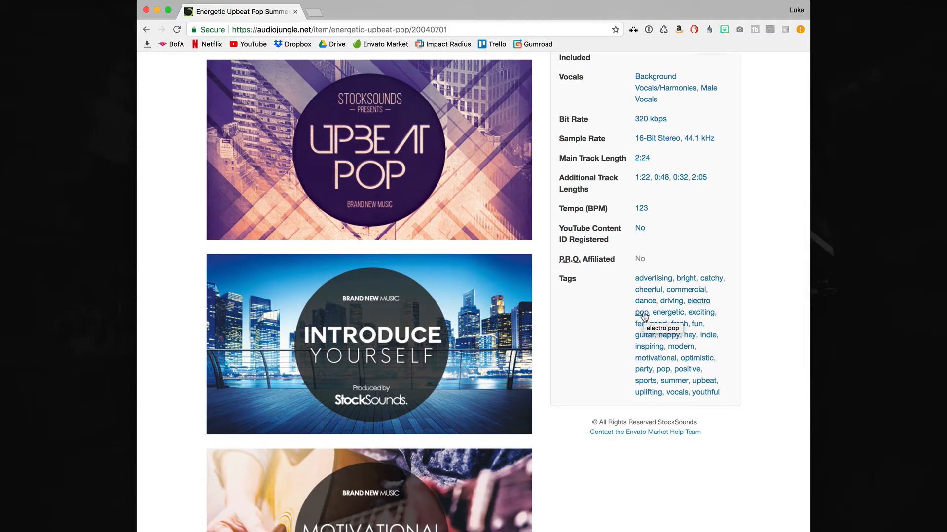
{"action": "mouse_move", "coordinate": [678, 324]}
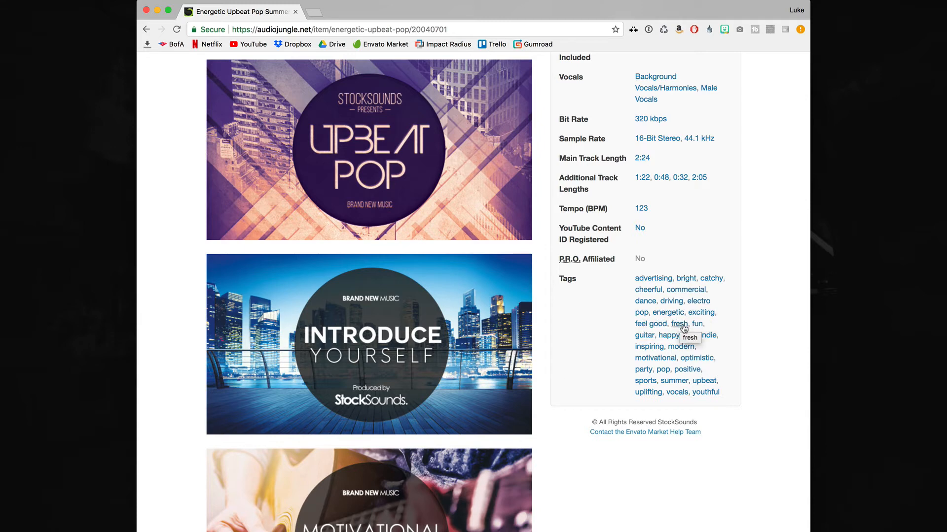
Show the browse results for every marketplace track tagged 'fresh'
{"action": "left_click", "coordinate": [679, 323]}
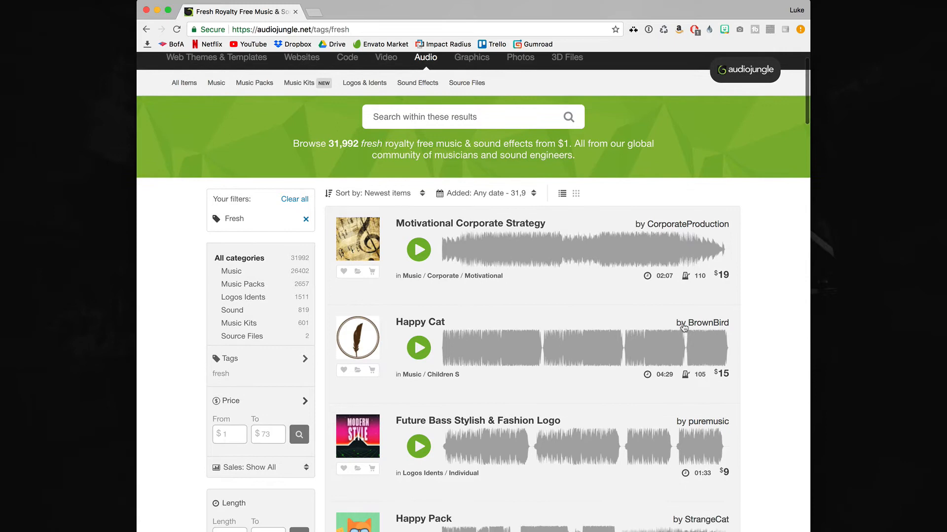
{"action": "scroll", "scroll_direction": "down", "scroll_amount": 3}
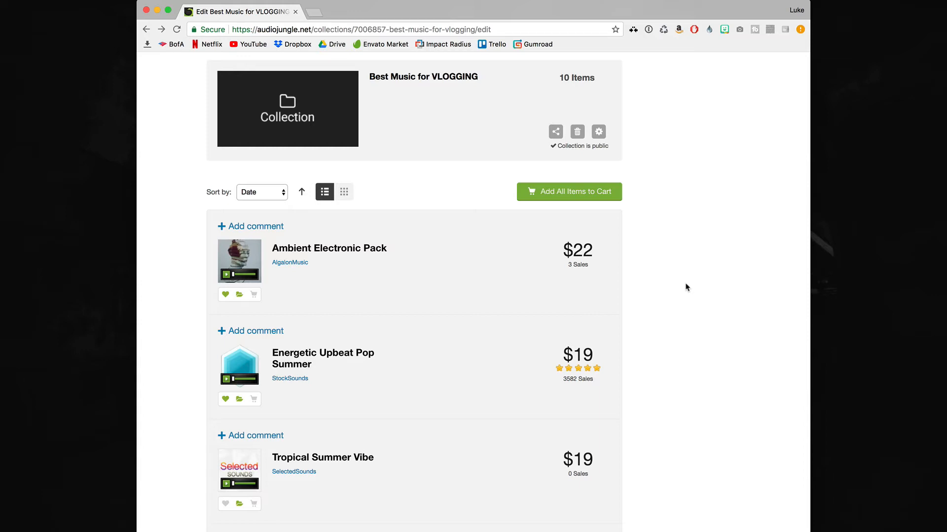
Start the Ambient Electronic Pack preview from the collection edit page
{"action": "left_click", "coordinate": [226, 275]}
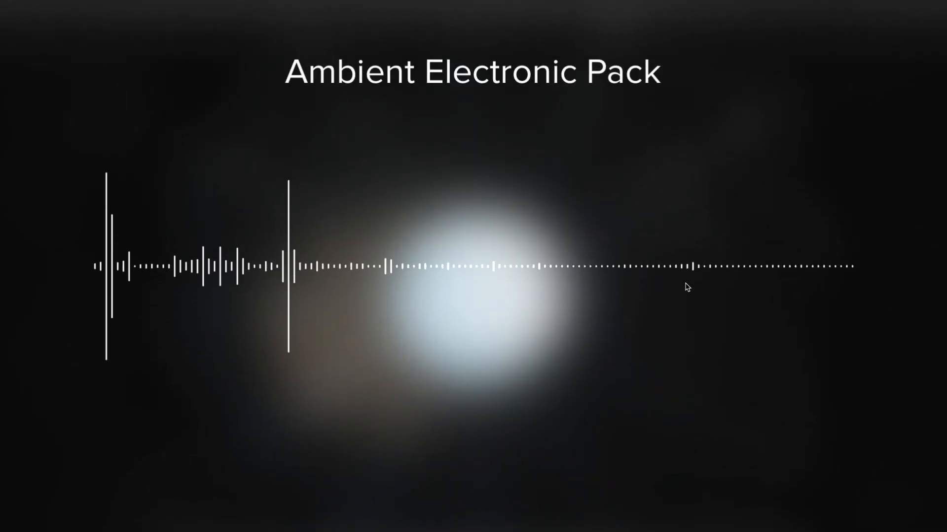